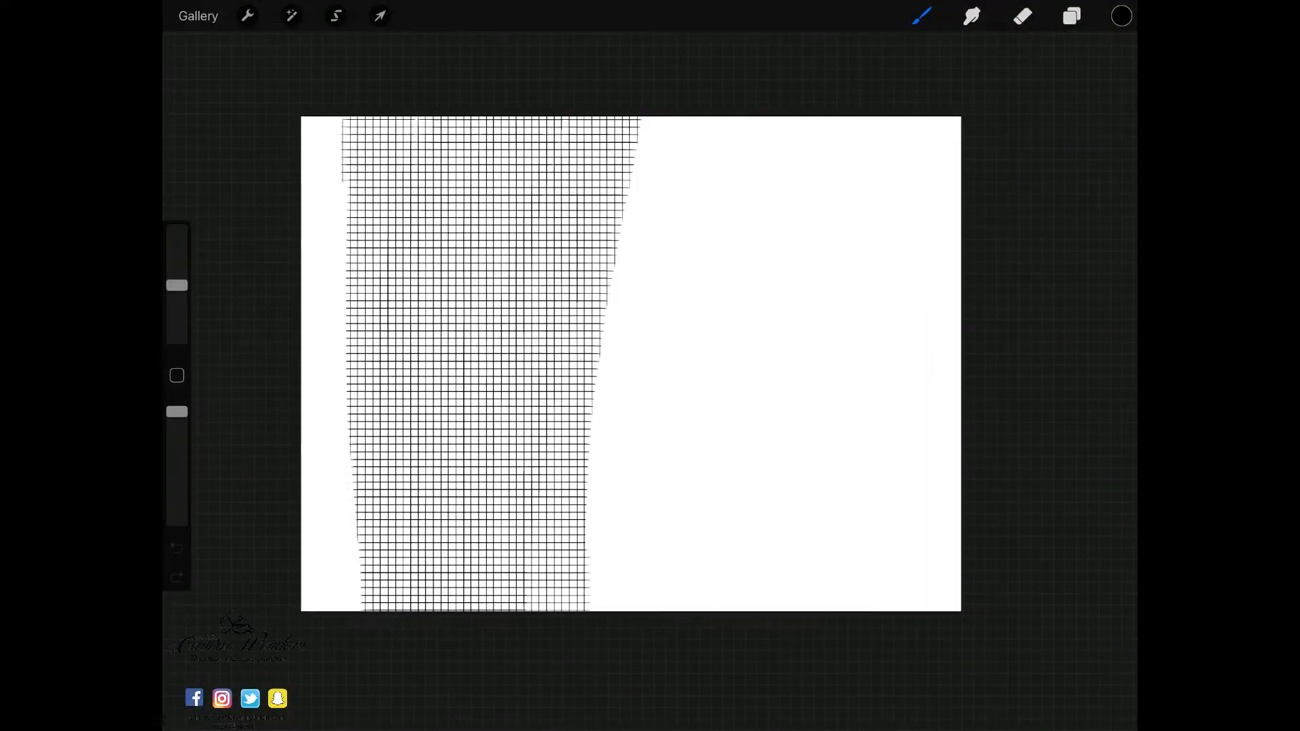
Step: Brush a full square grid across the canvas and paint the first blocky Kufic word top right
click(1070, 16)
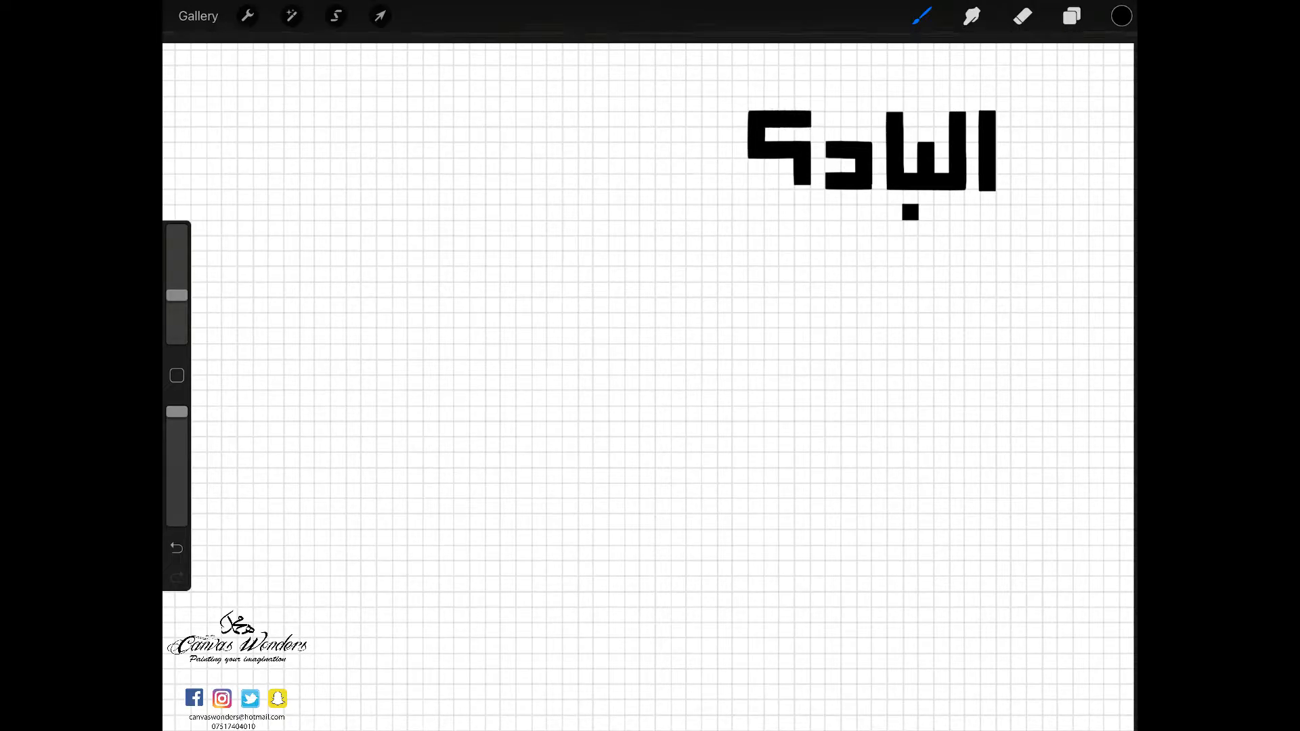
Step: Extend the top line of black Kufic letters across the grid, adjusting straight QuickLine endpoints
click(380, 16)
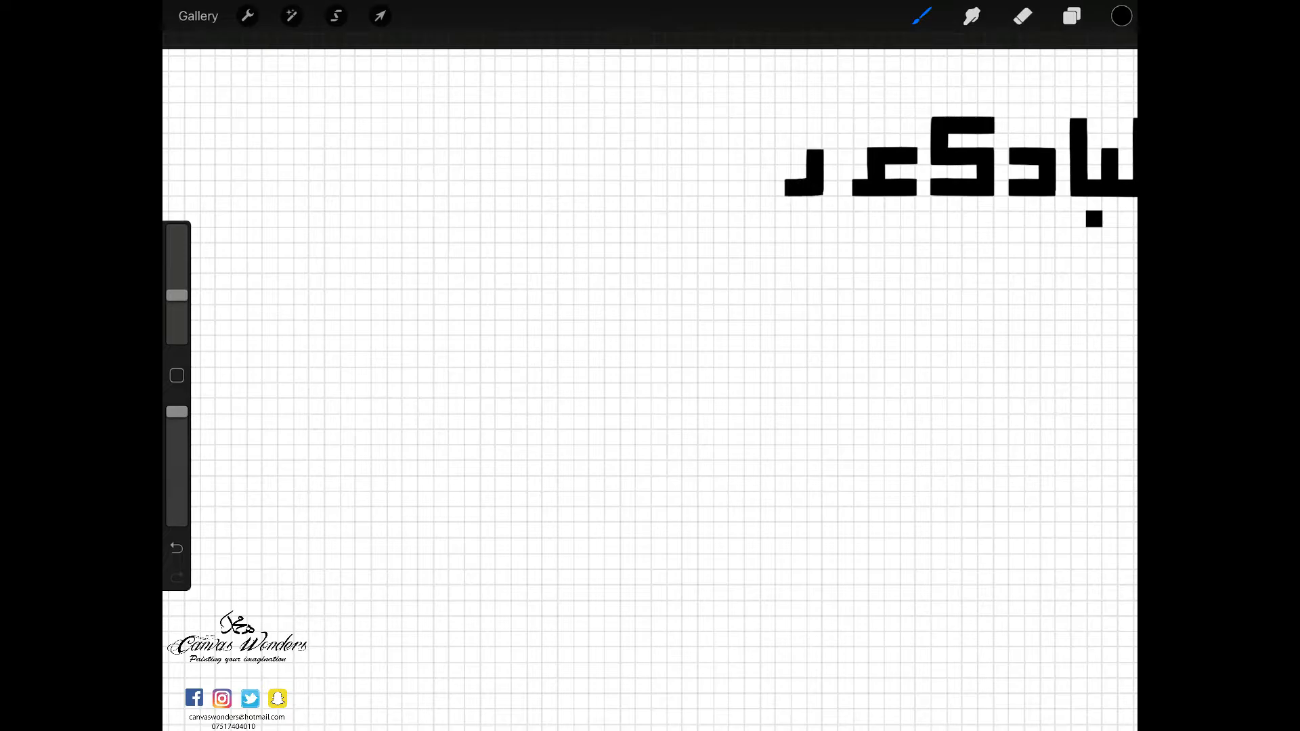
click(379, 16)
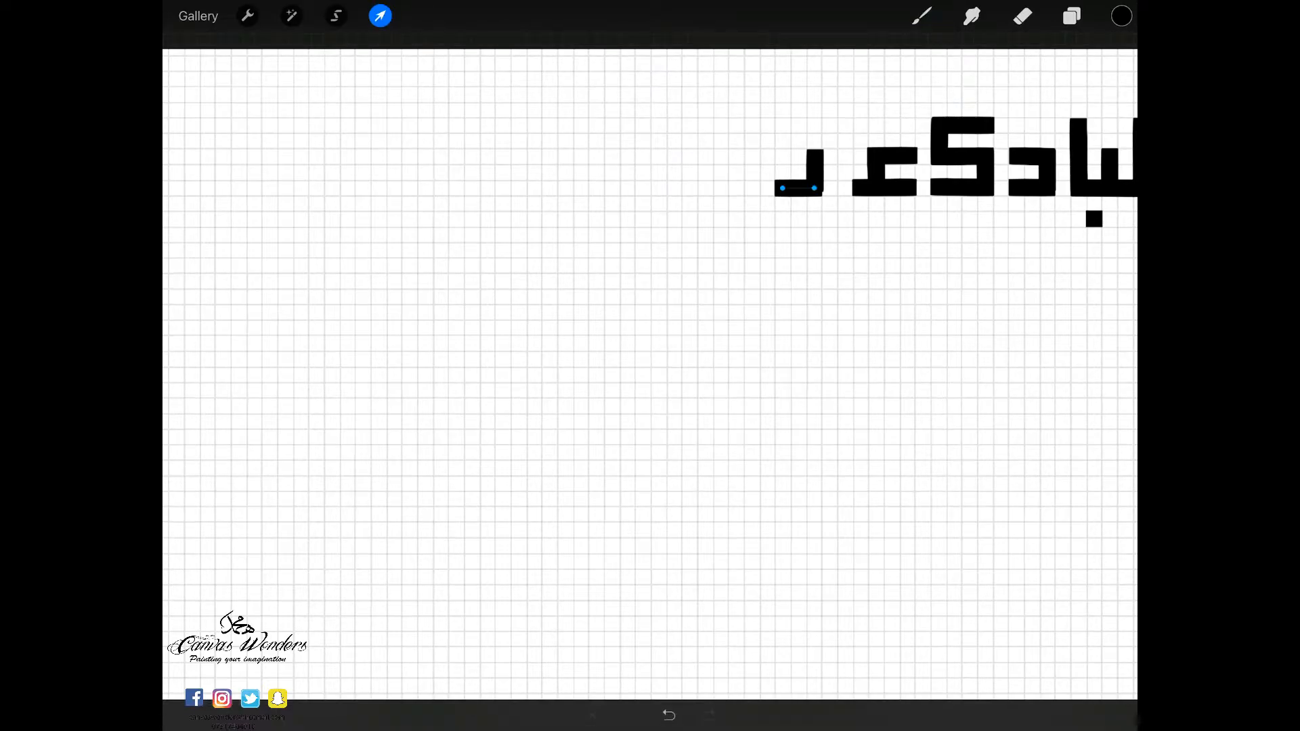
click(921, 14)
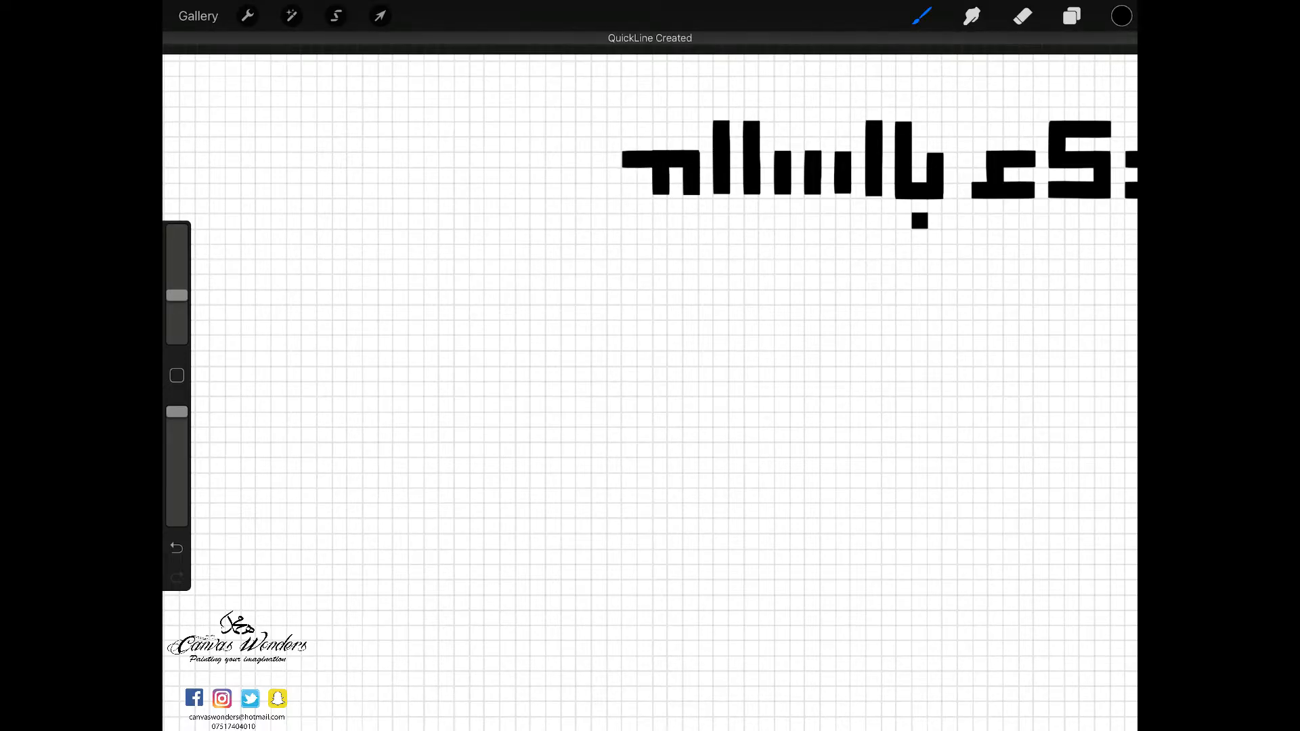
click(379, 16)
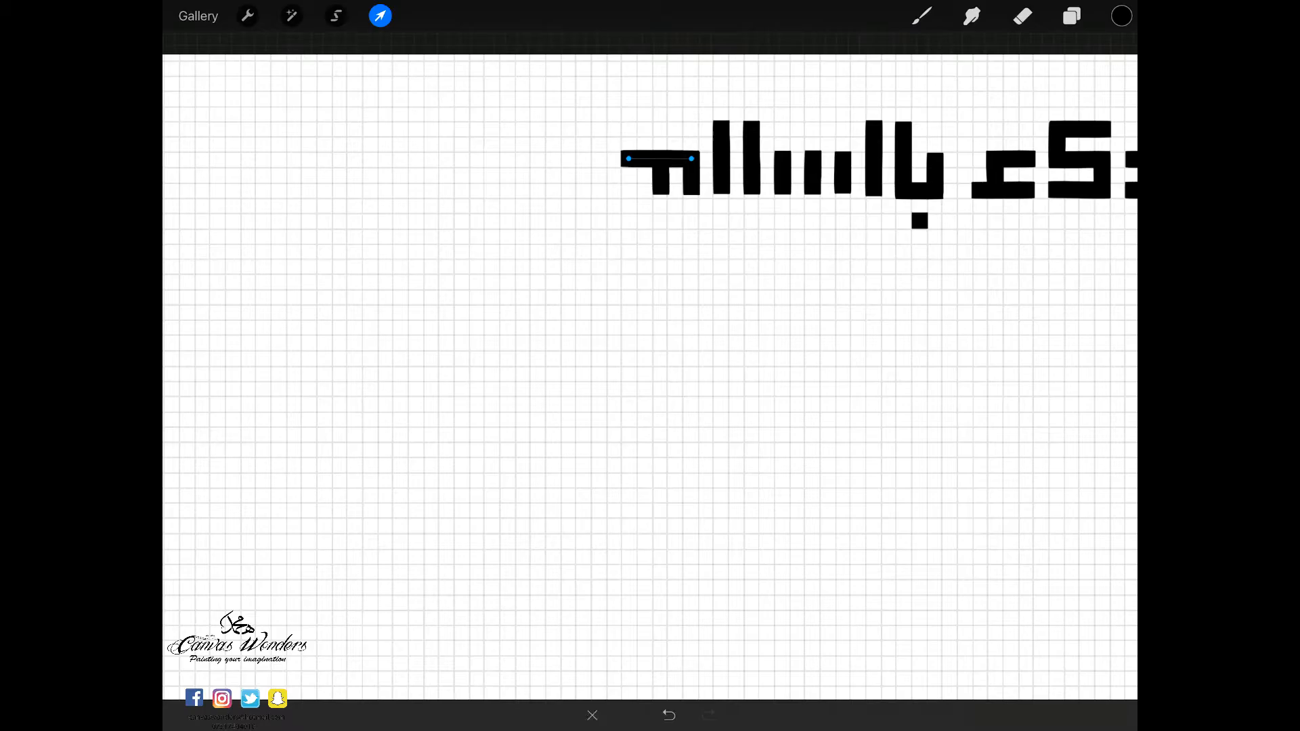
click(921, 15)
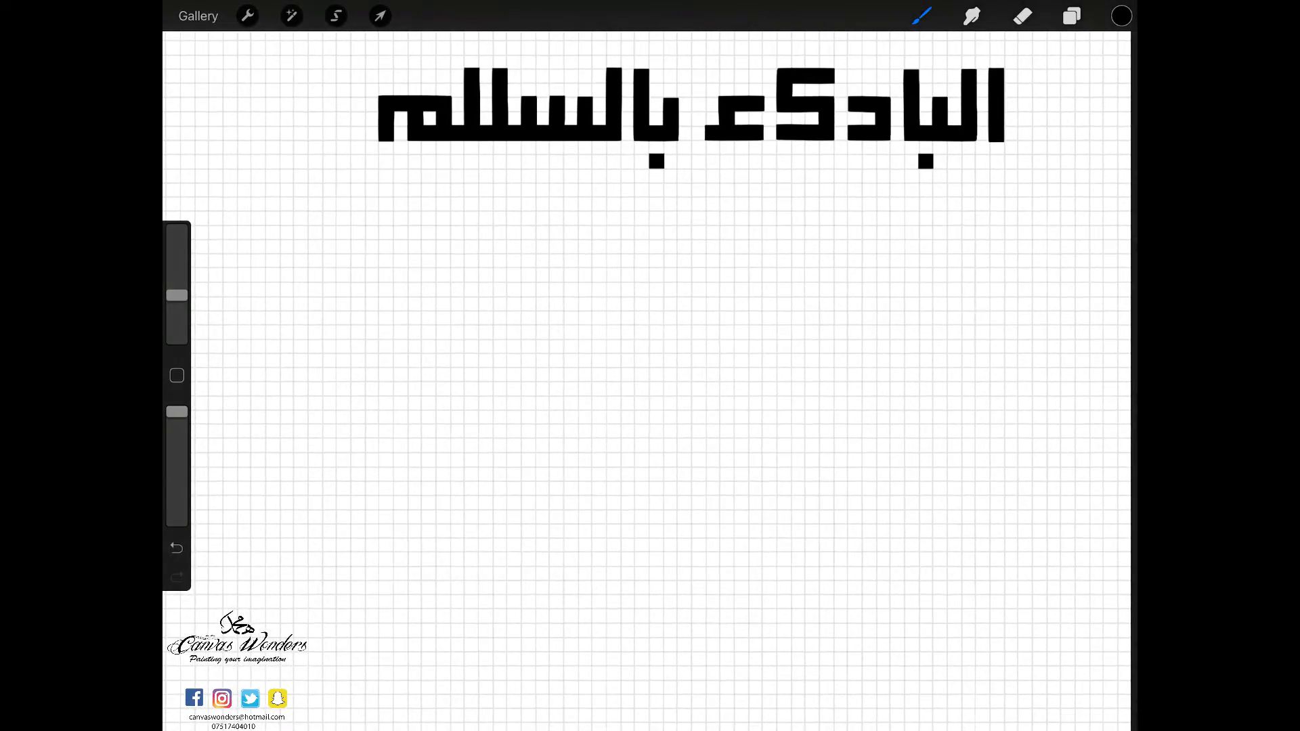
click(996, 254)
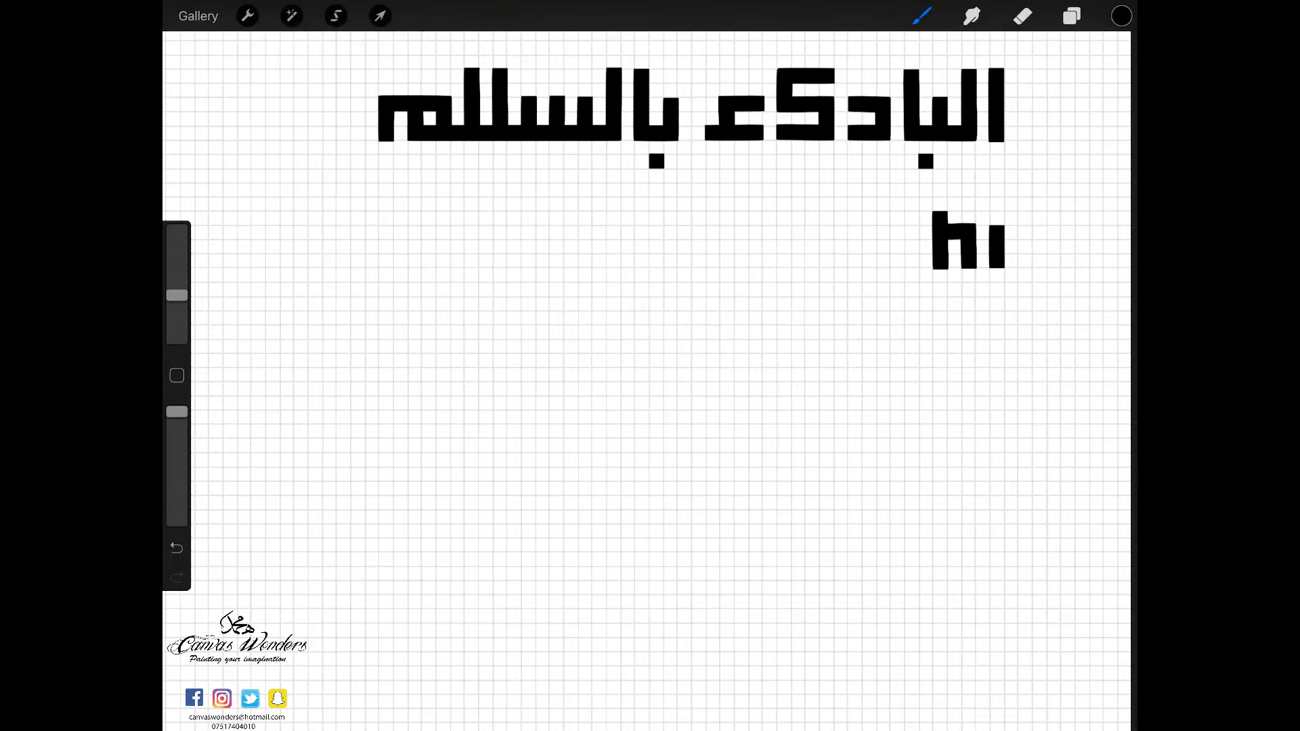
Step: Paint the second Kufic line with edited QuickLine strokes and select both lines with Transform
click(379, 15)
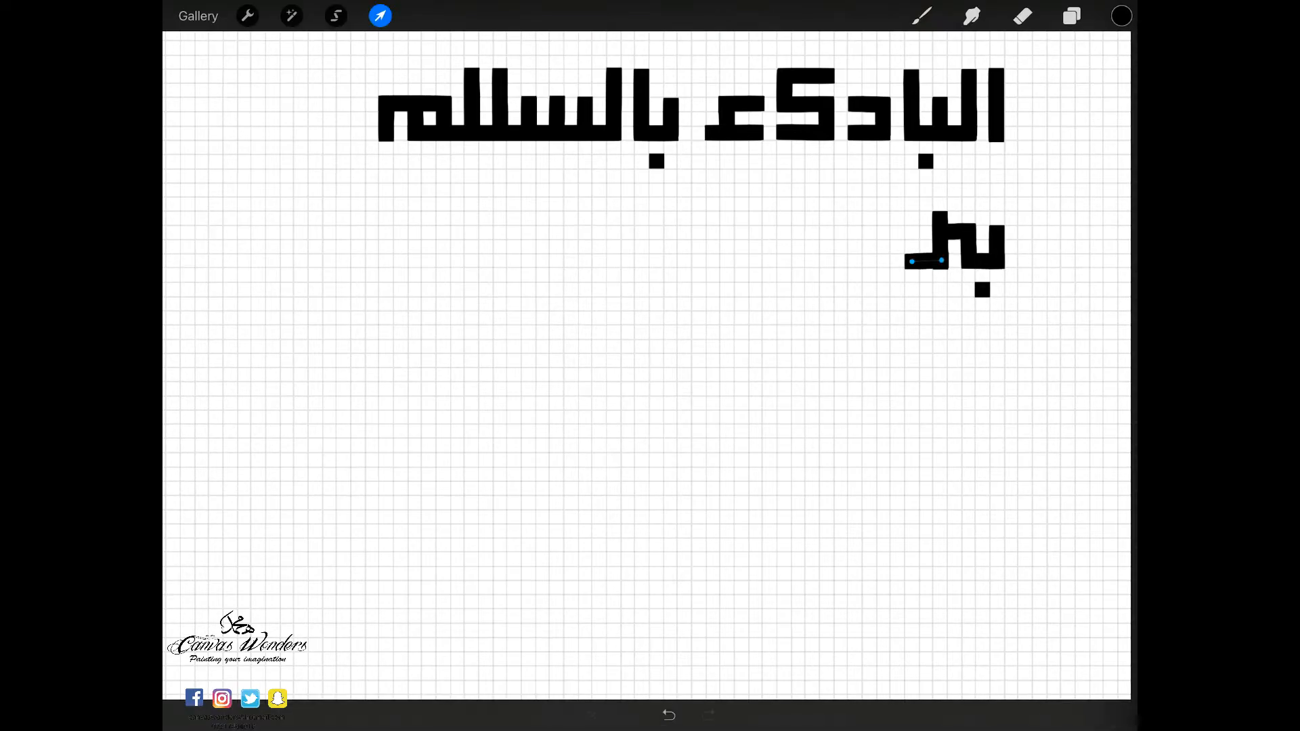
click(920, 15)
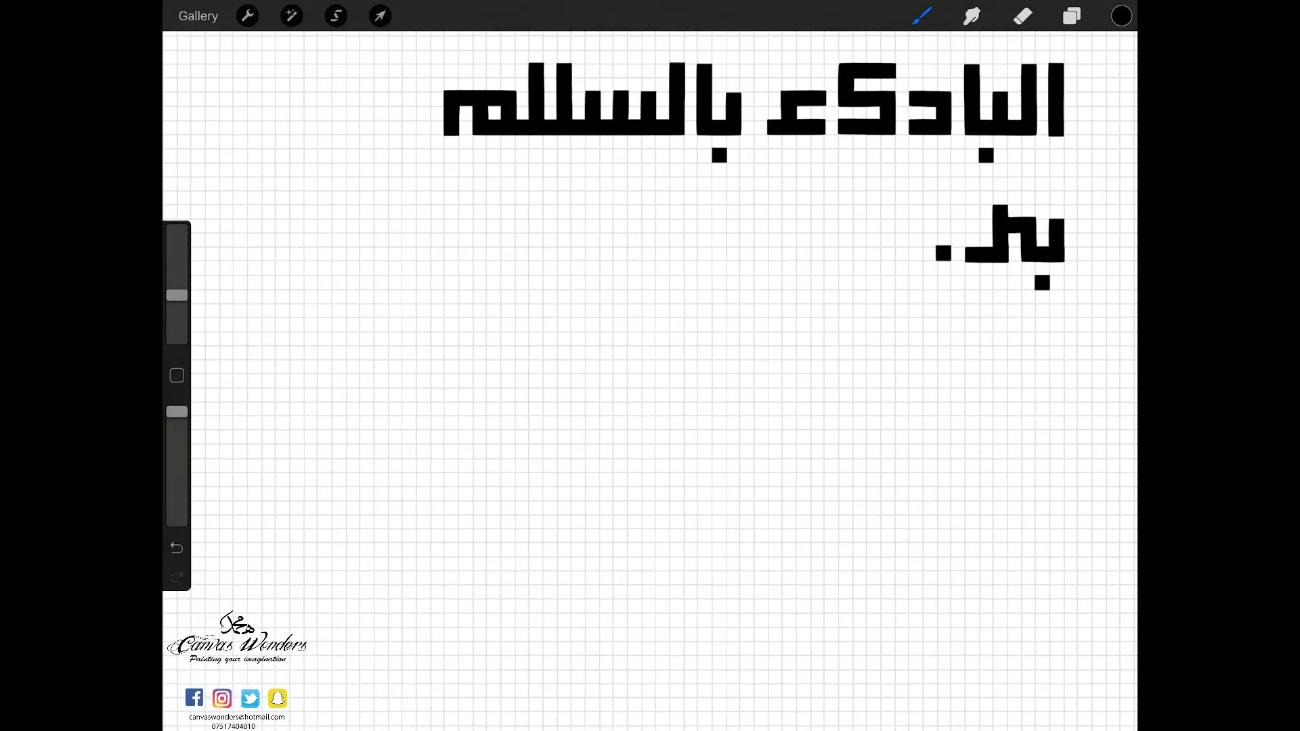
click(942, 240)
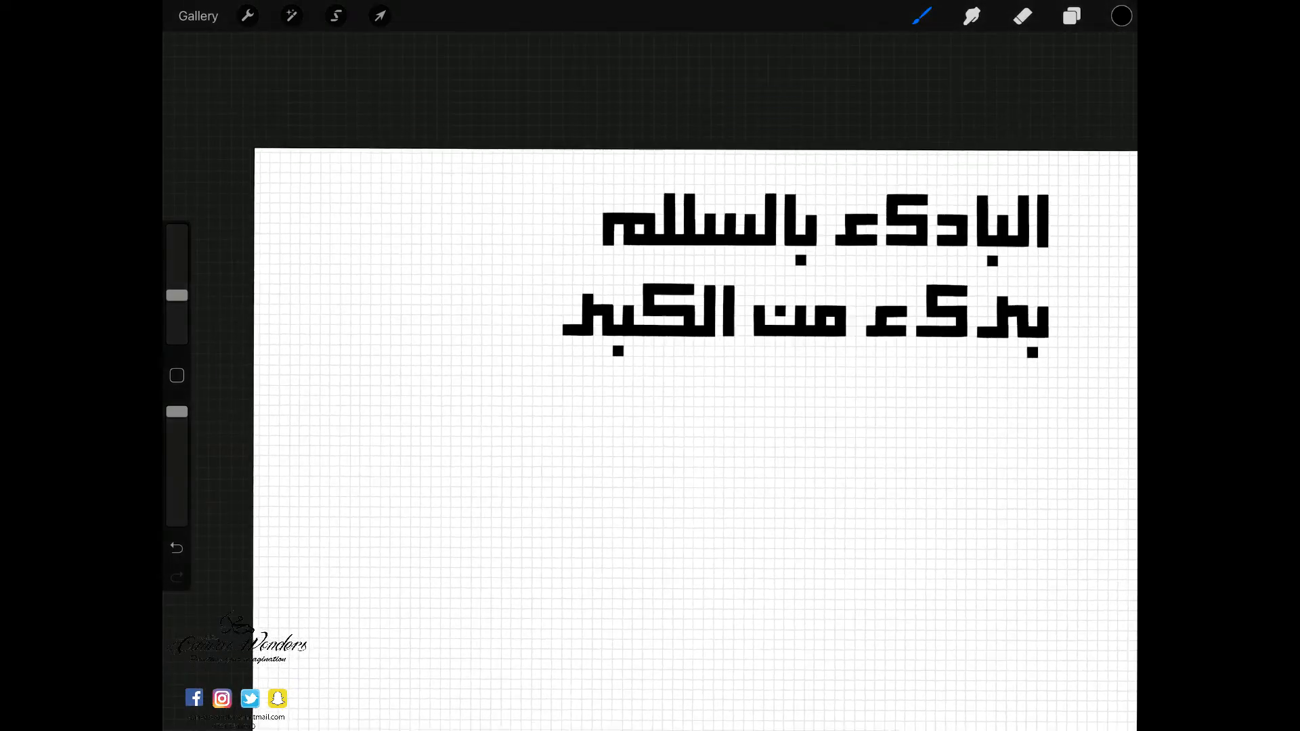
click(379, 15)
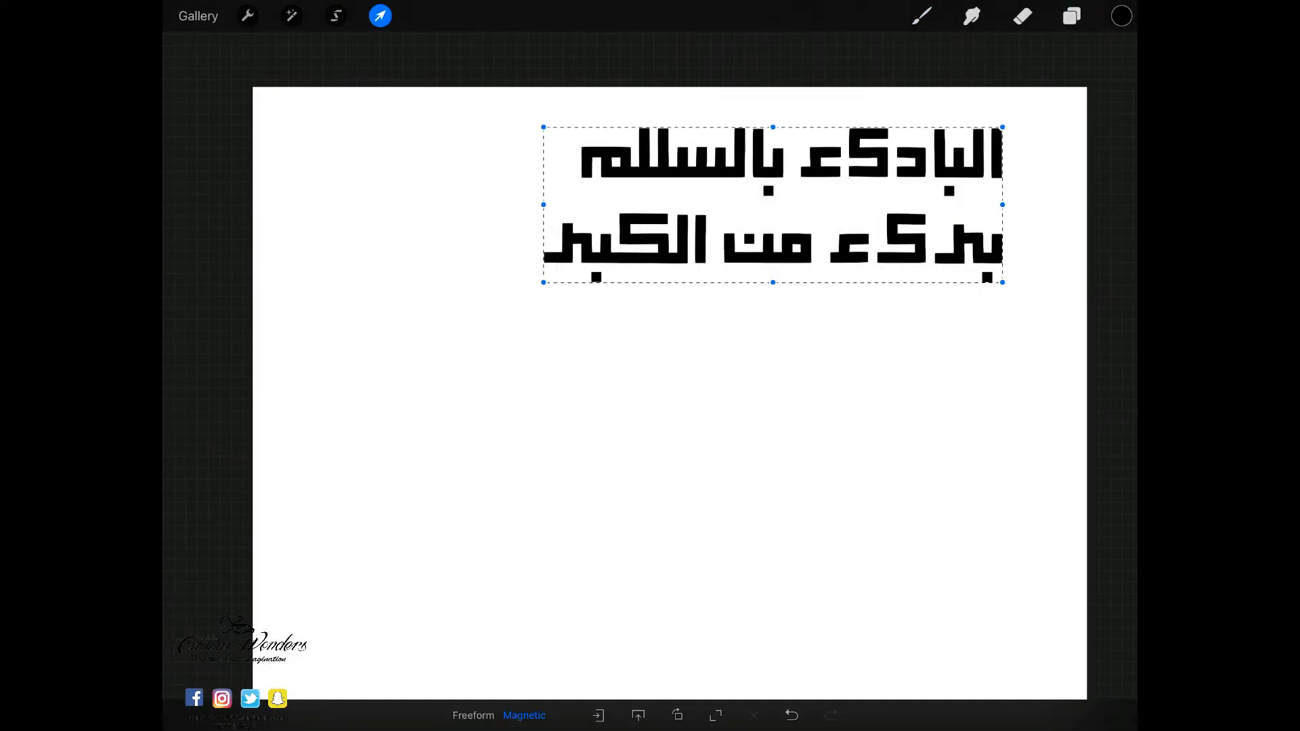